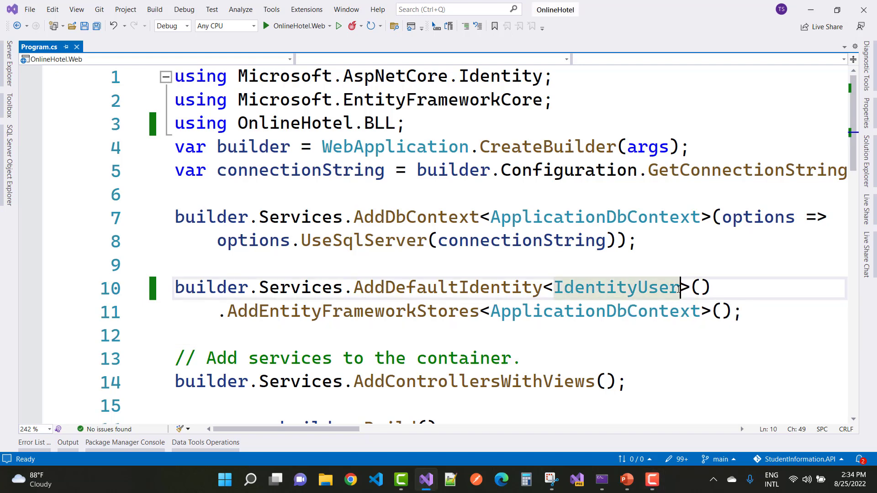
type(",IdentityRole")
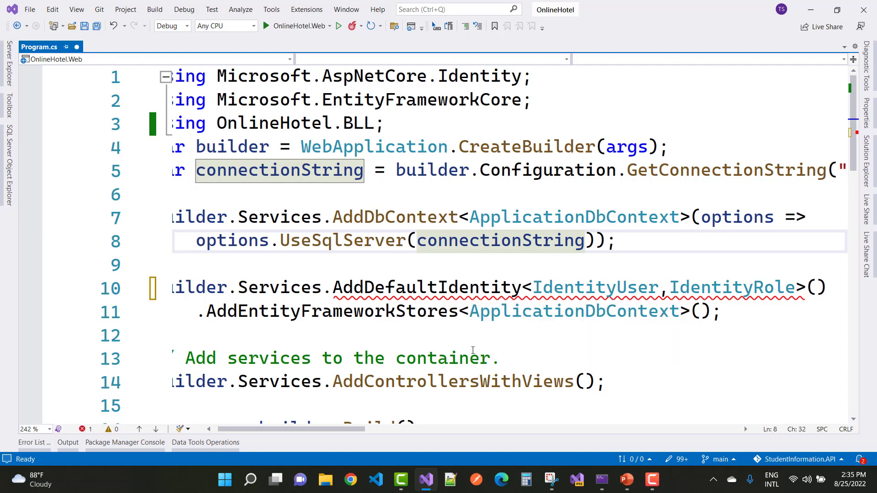
mouse_move(482, 311)
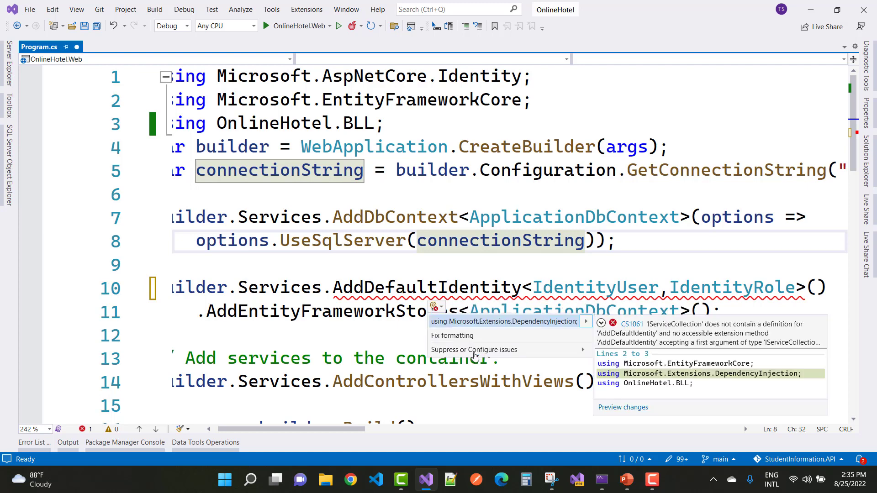
mouse_move(446, 322)
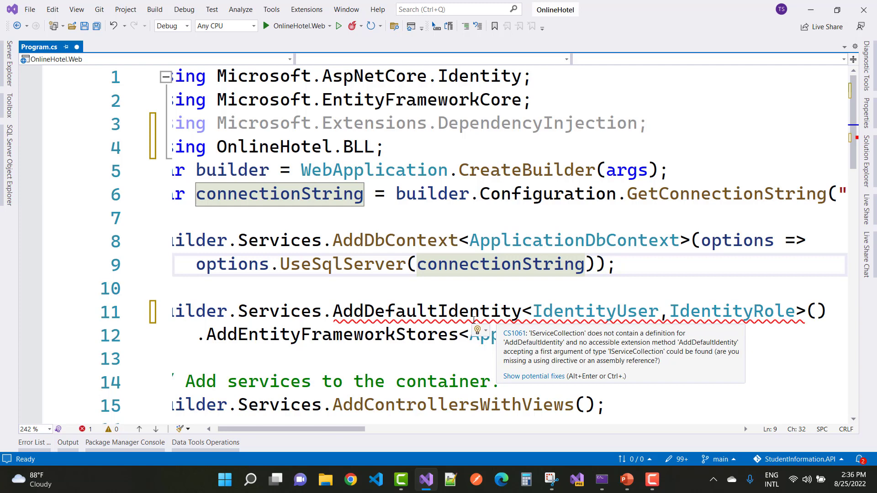
mouse_move(429, 305)
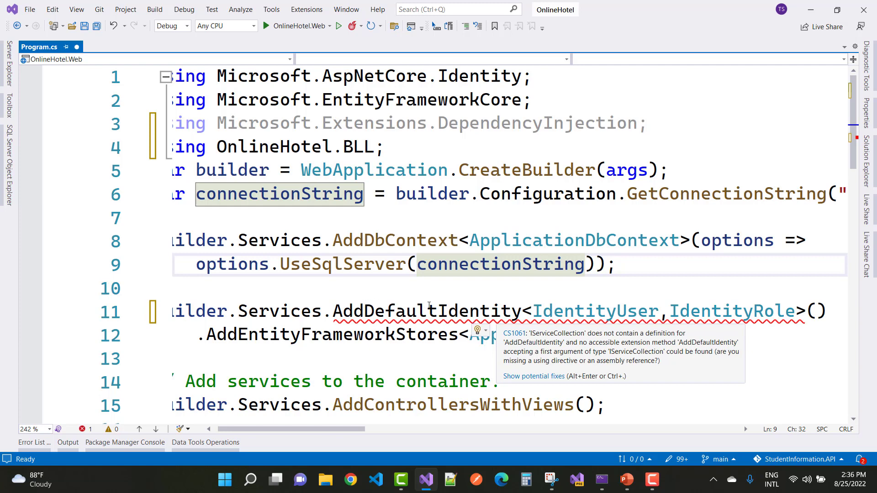